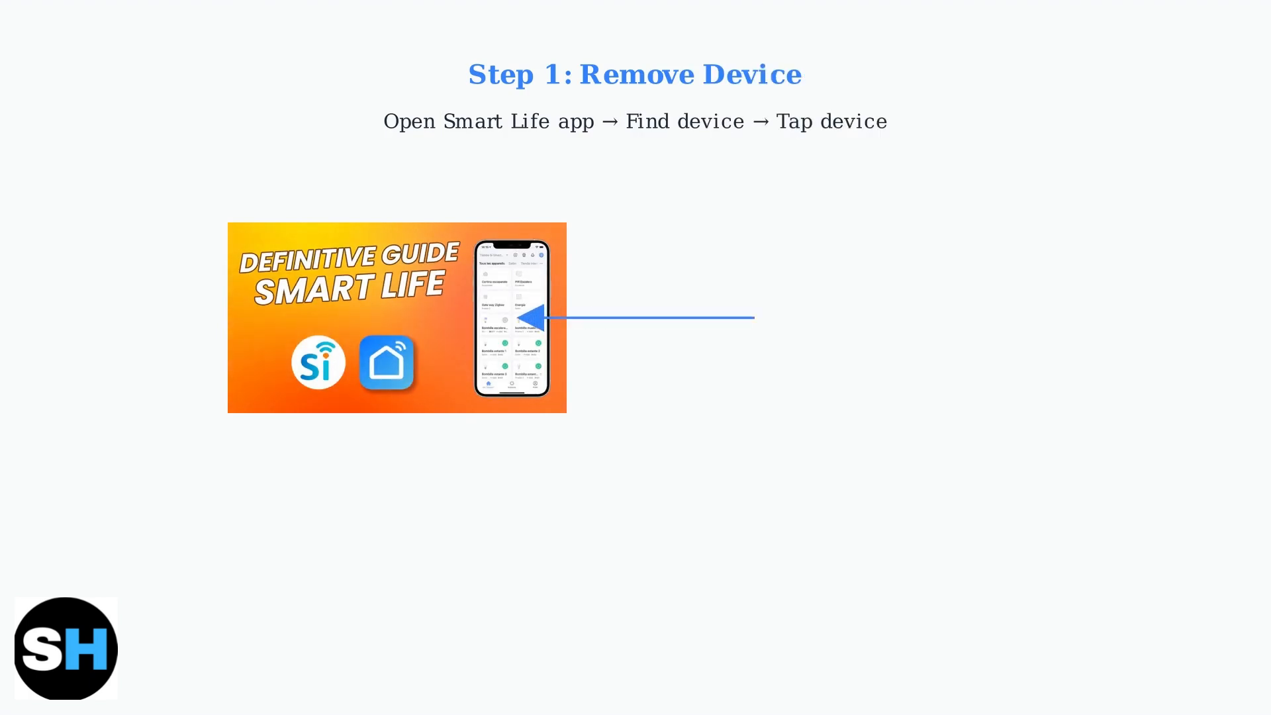
Move from the Re-add Device slide to the Troubleshooting slide about the case-sensitive Wi-Fi password.
{"action": "left_click", "coordinate": [635, 453]}
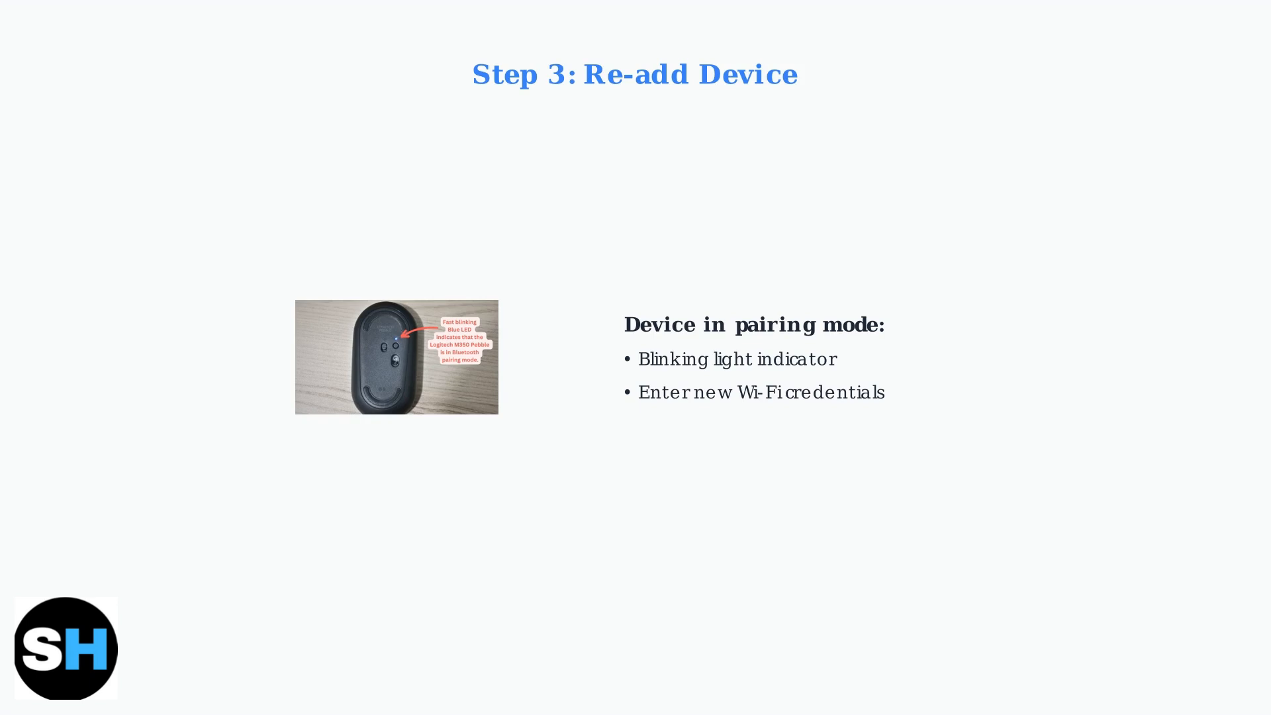
{"action": "key", "text": "Right"}
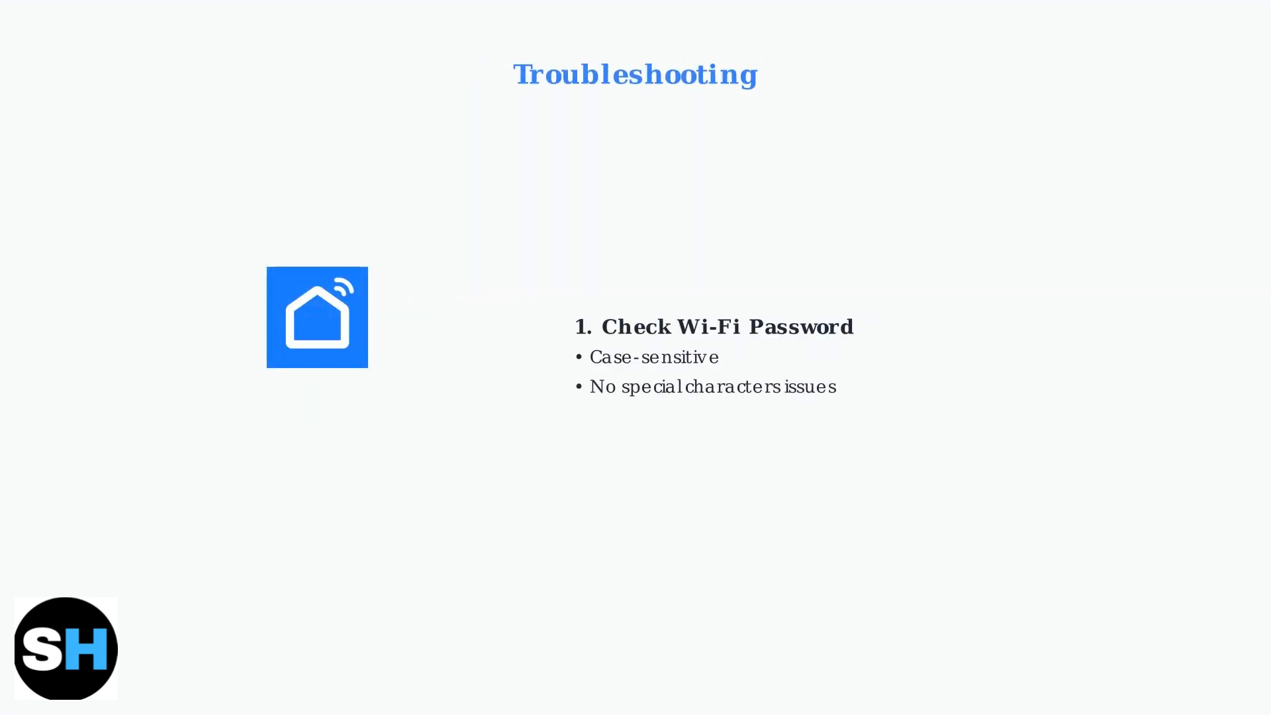